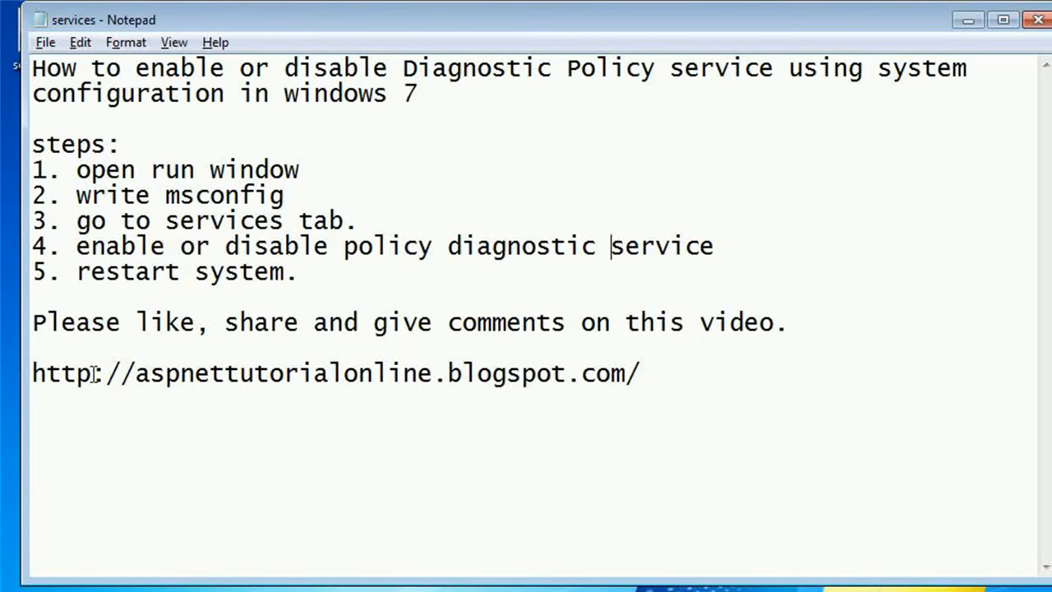
Step: Bring up the Run dialog with msconfig entered in the Open box
left_click(8, 589)
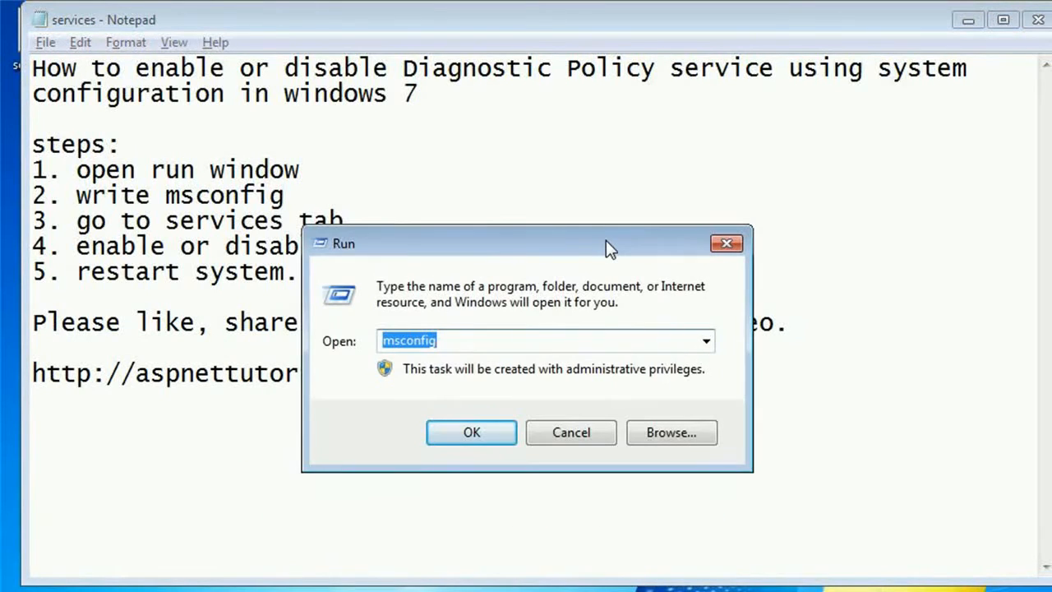
left_click(501, 340)
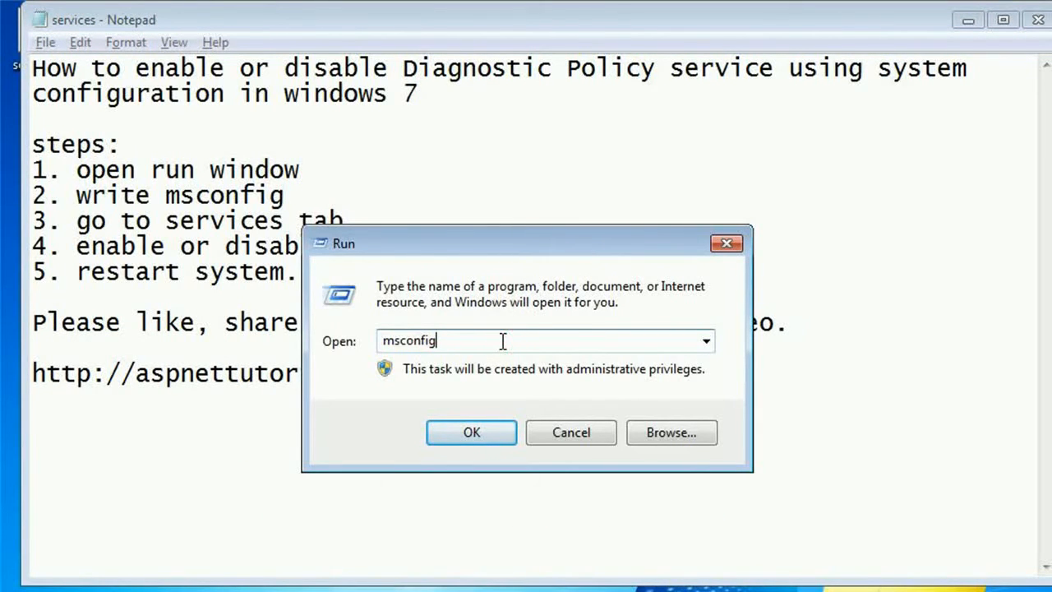
mouse_move(472, 433)
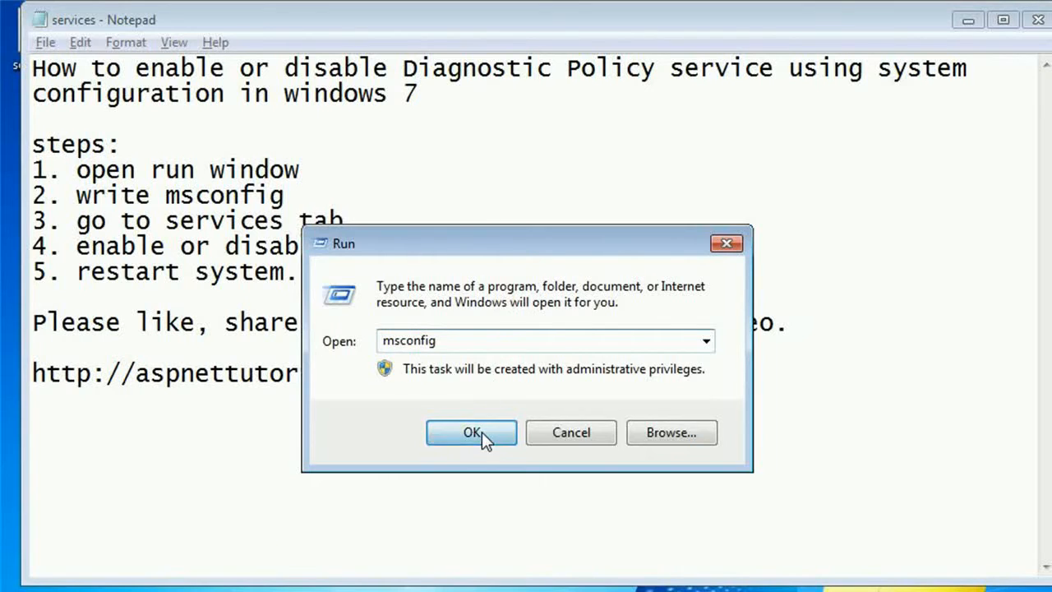
Step: Launch System Configuration from Run and show its Services list
left_click(470, 432)
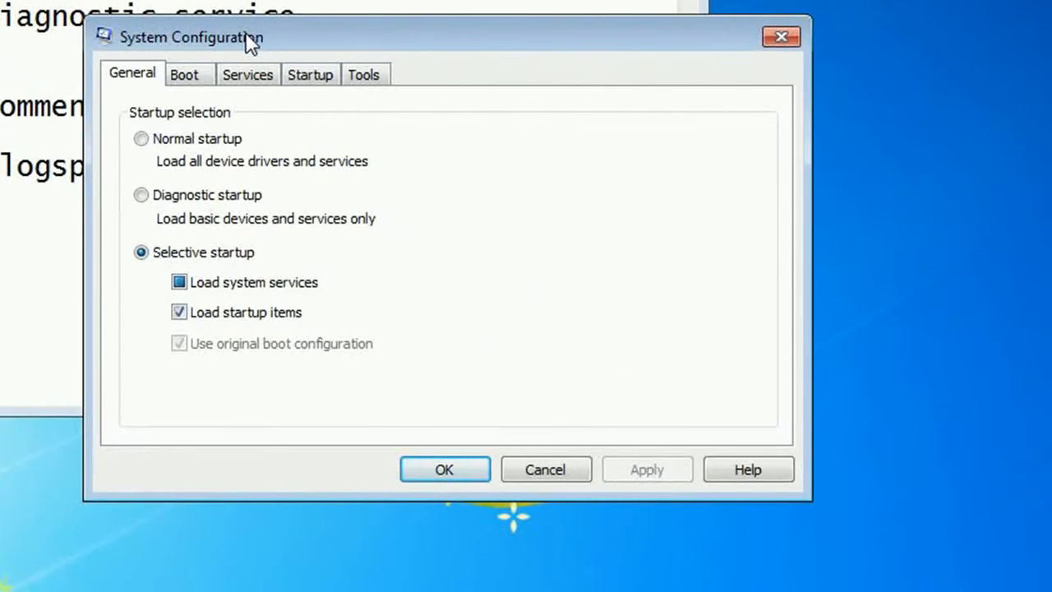
left_click(246, 74)
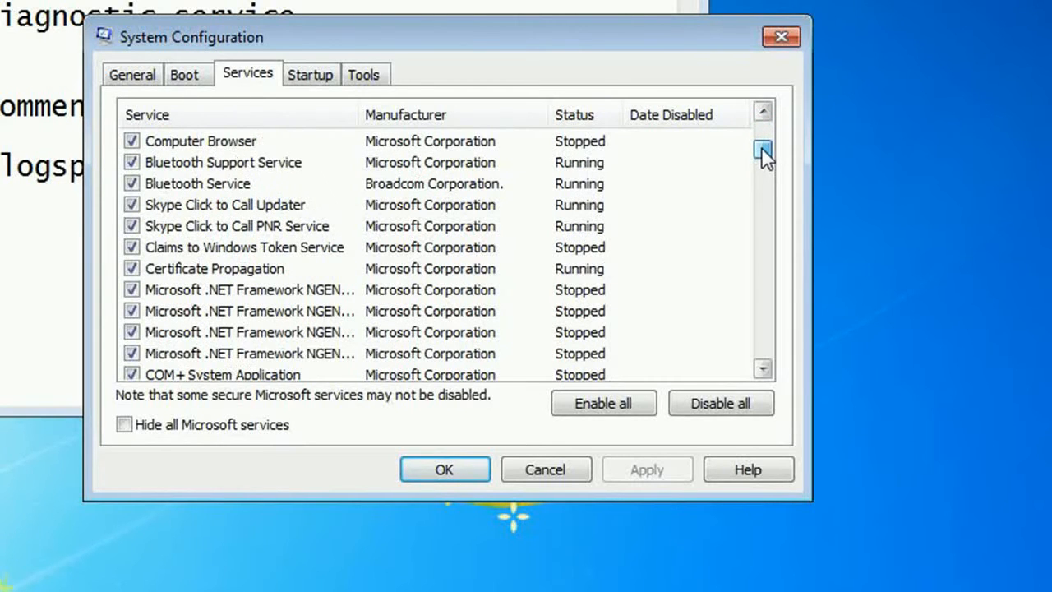
Step: Re-enable the Diagnostic Policy Service in the services list and apply the change
left_click(762, 148)
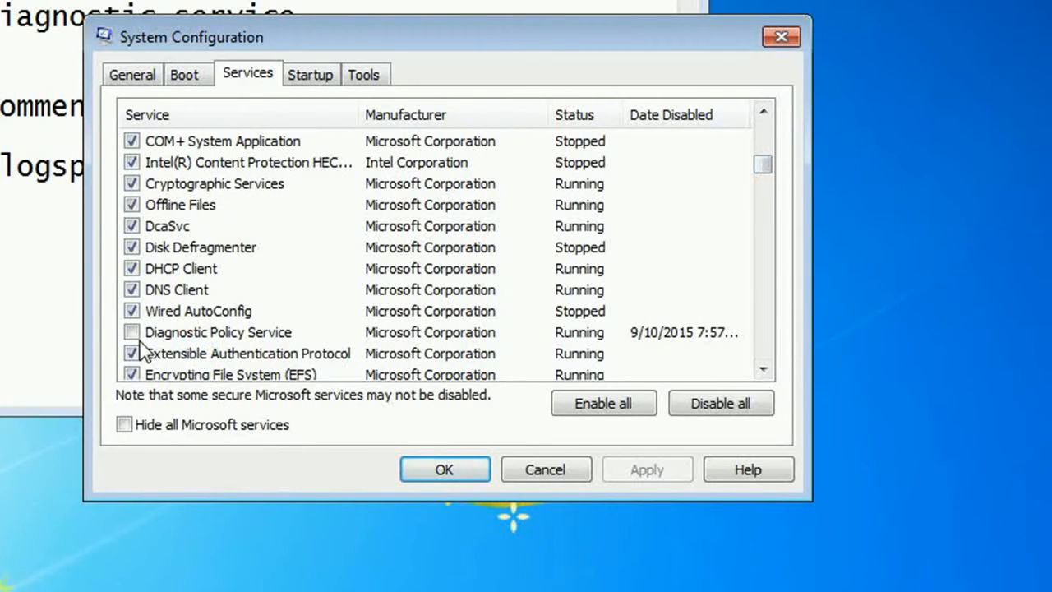
left_click(130, 332)
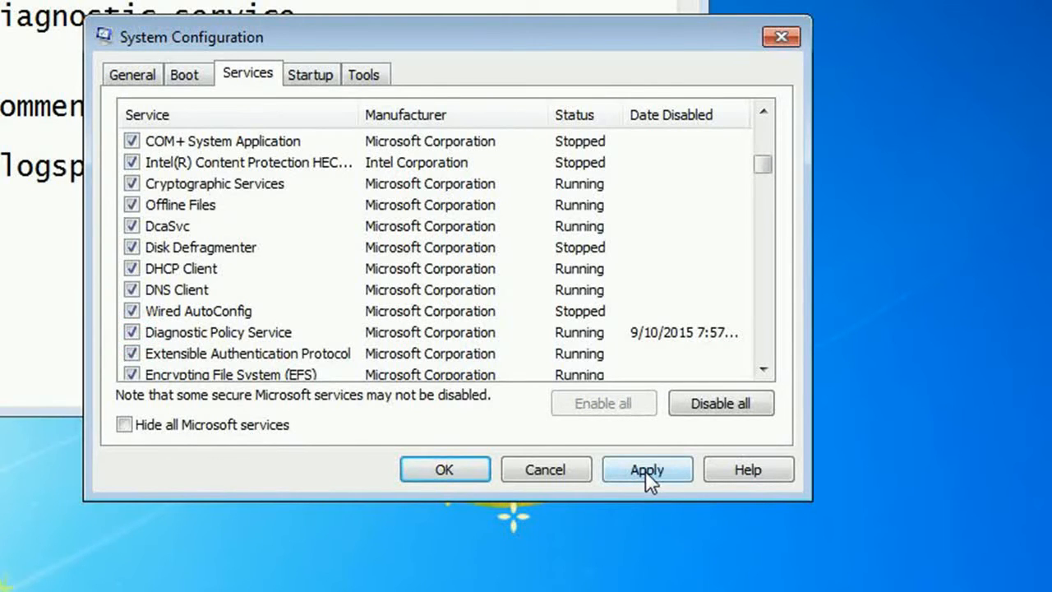
left_click(648, 469)
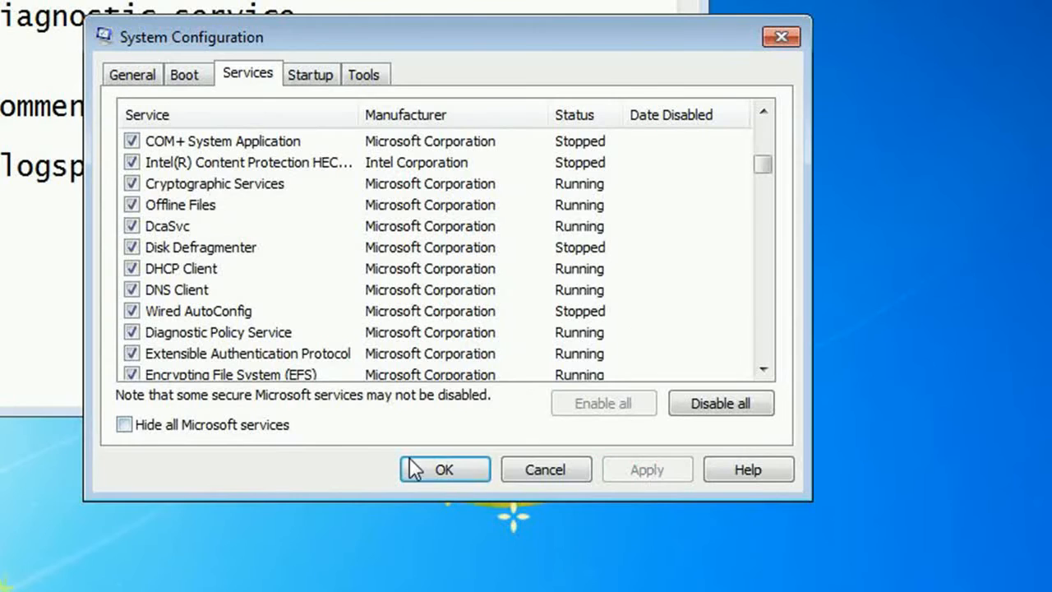
Step: Confirm with OK so System Configuration closes and the restart prompt appears
left_click(444, 468)
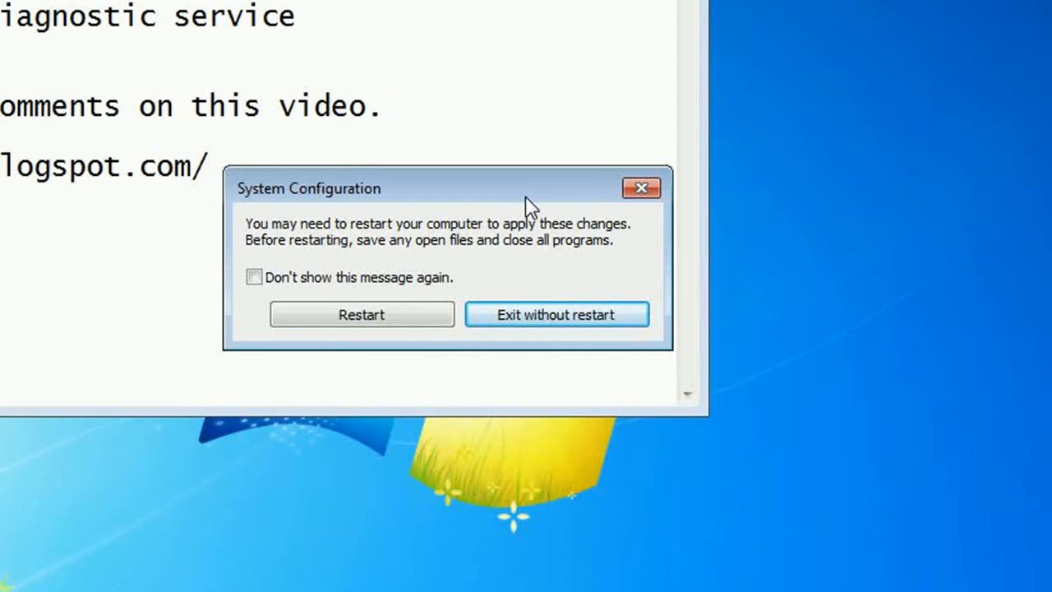
mouse_move(578, 368)
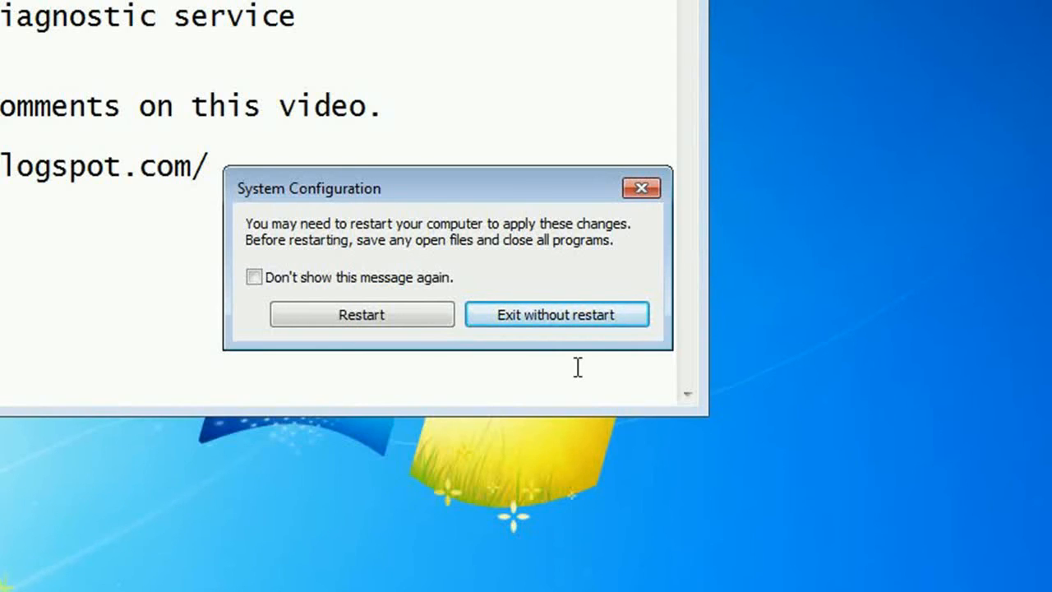